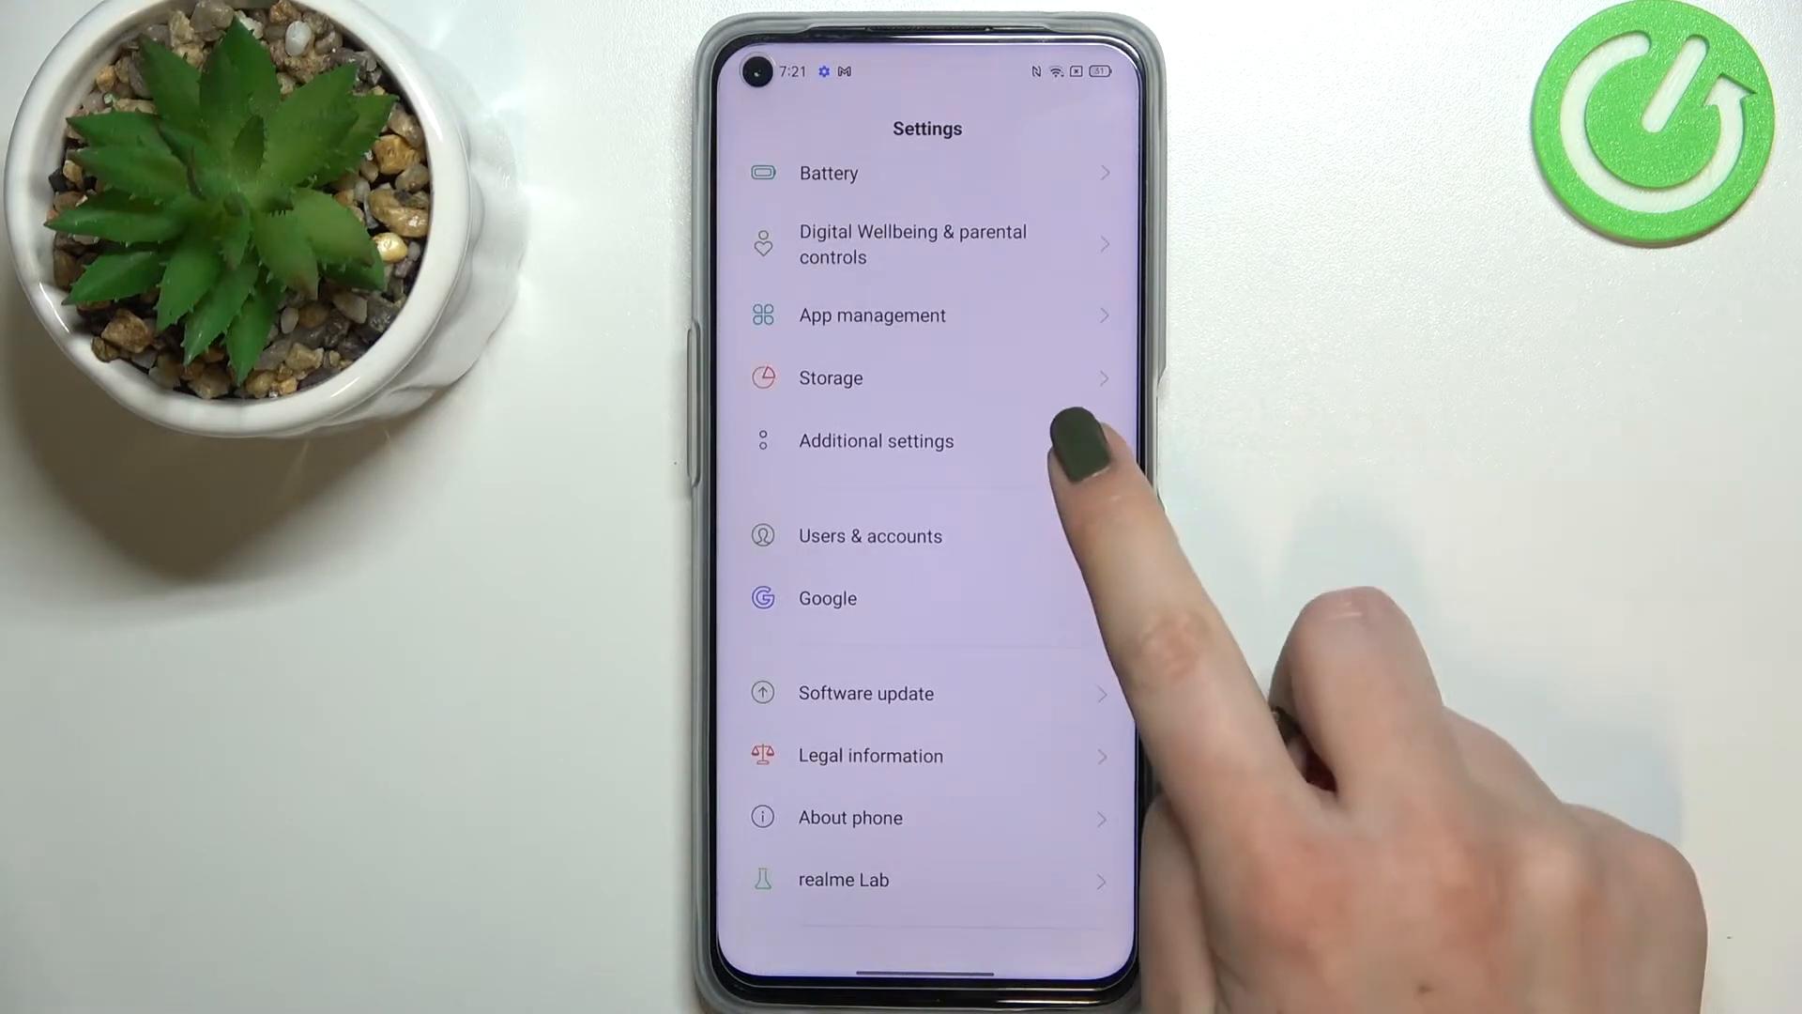
- Navigate Additional settings > Back up and reset > Erase all data and choose Reset network settings
click(877, 440)
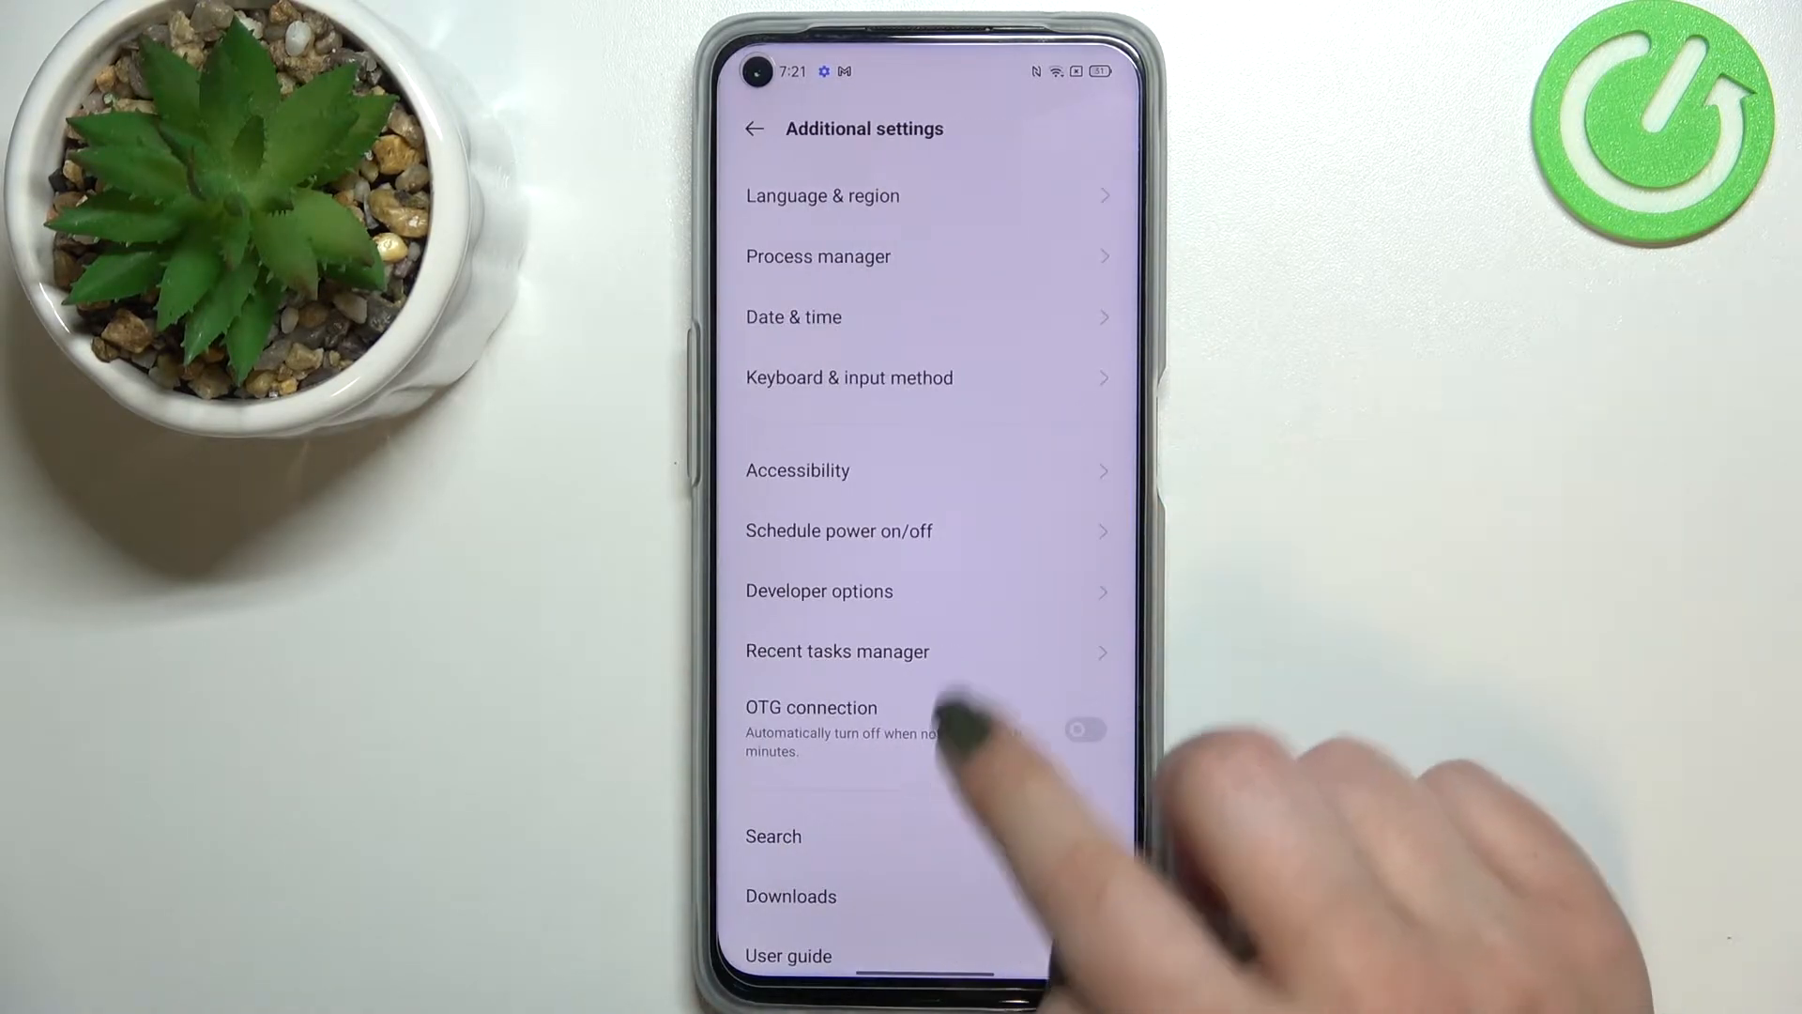
scroll(up, 3)
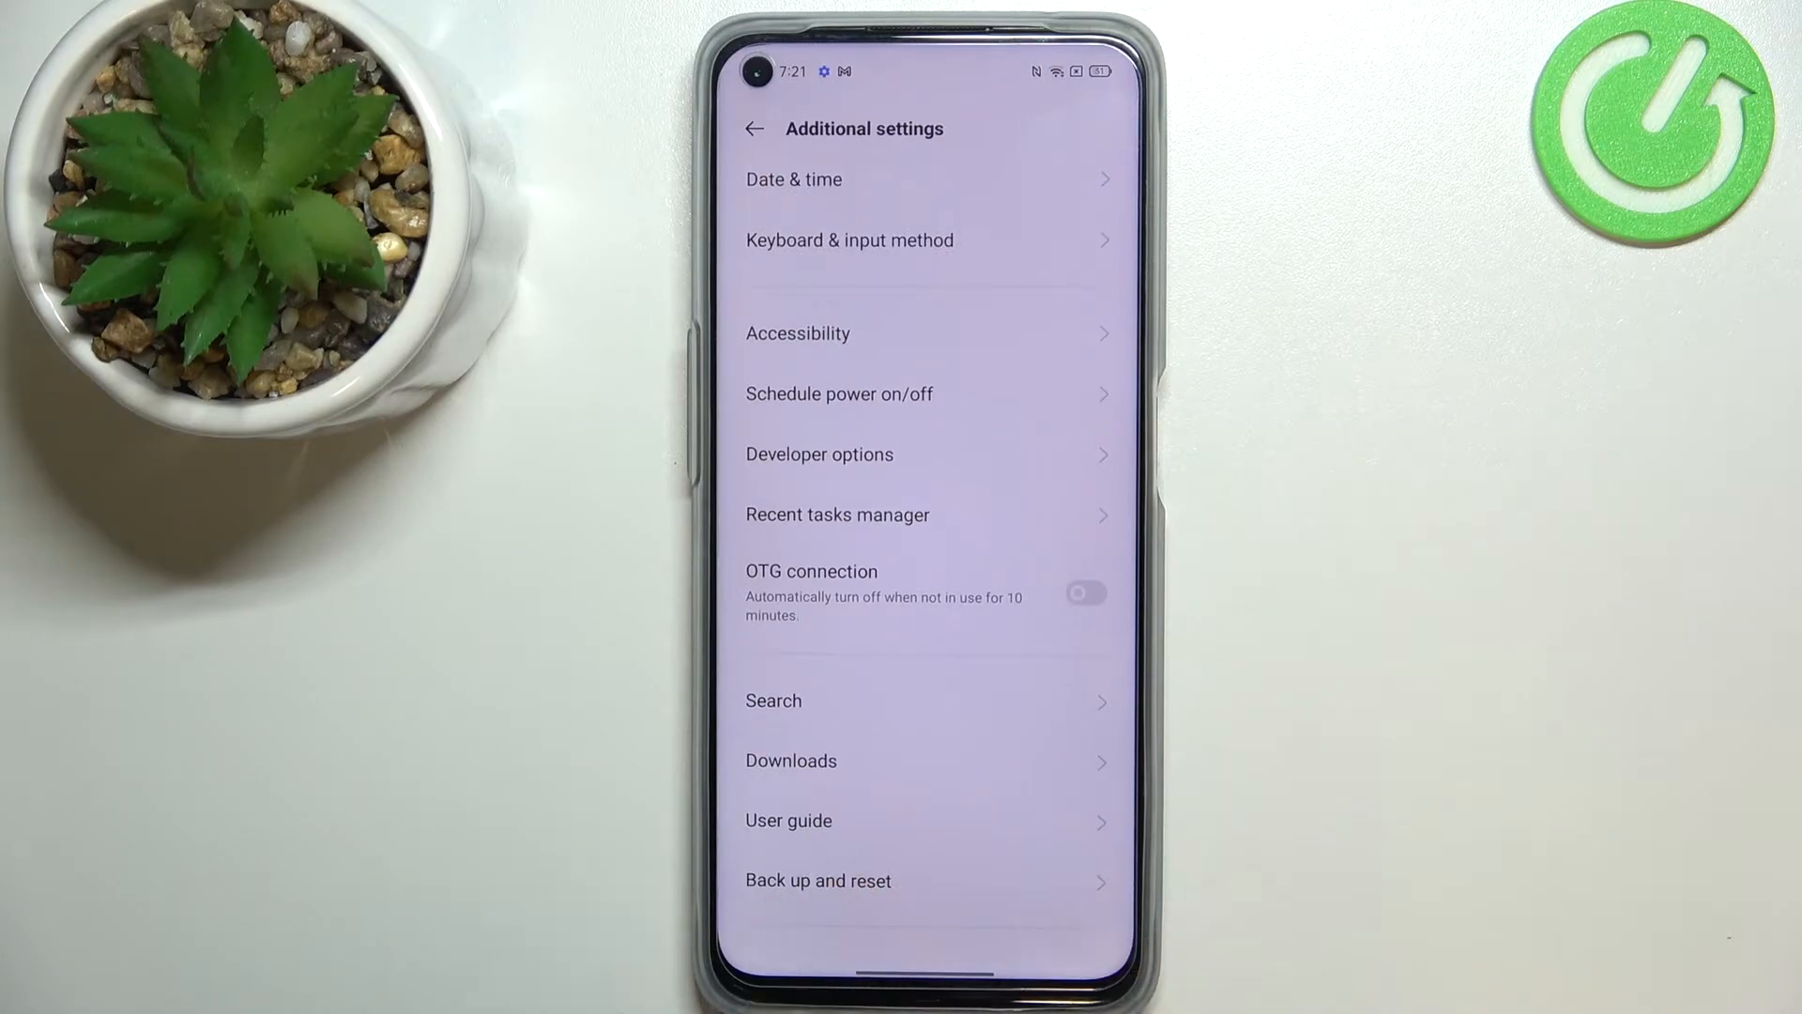
click(817, 881)
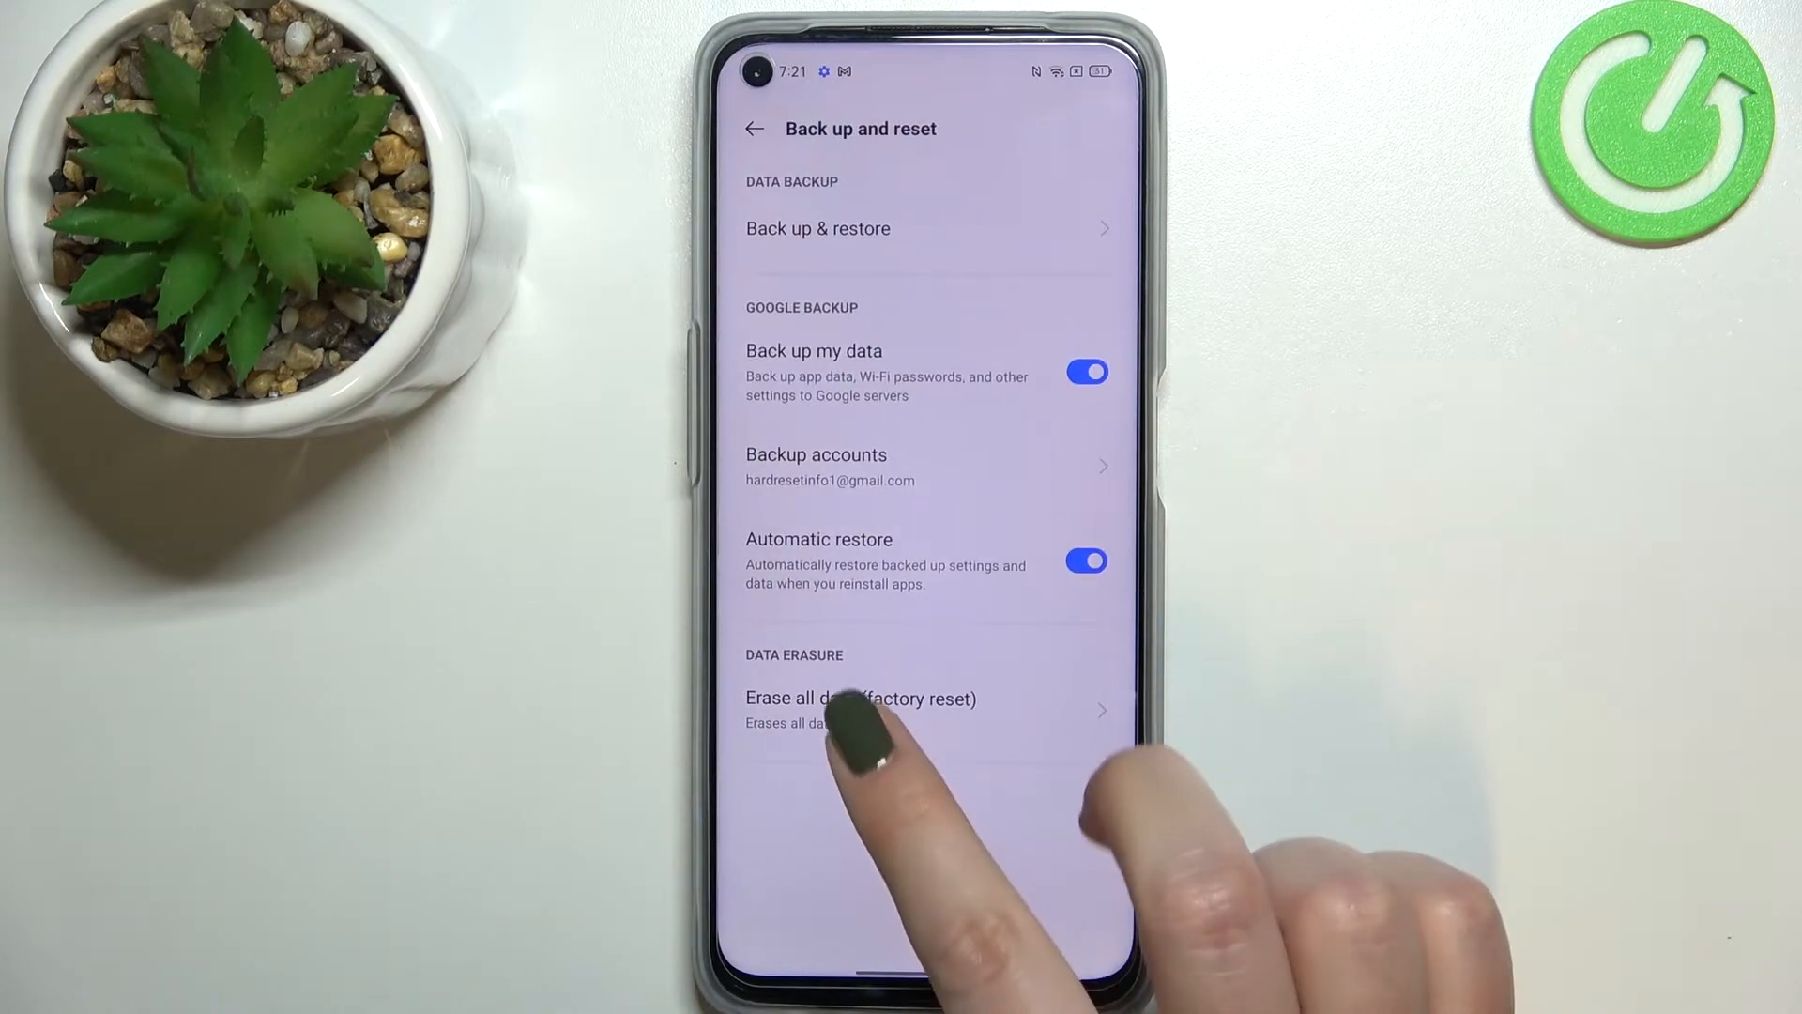
click(861, 698)
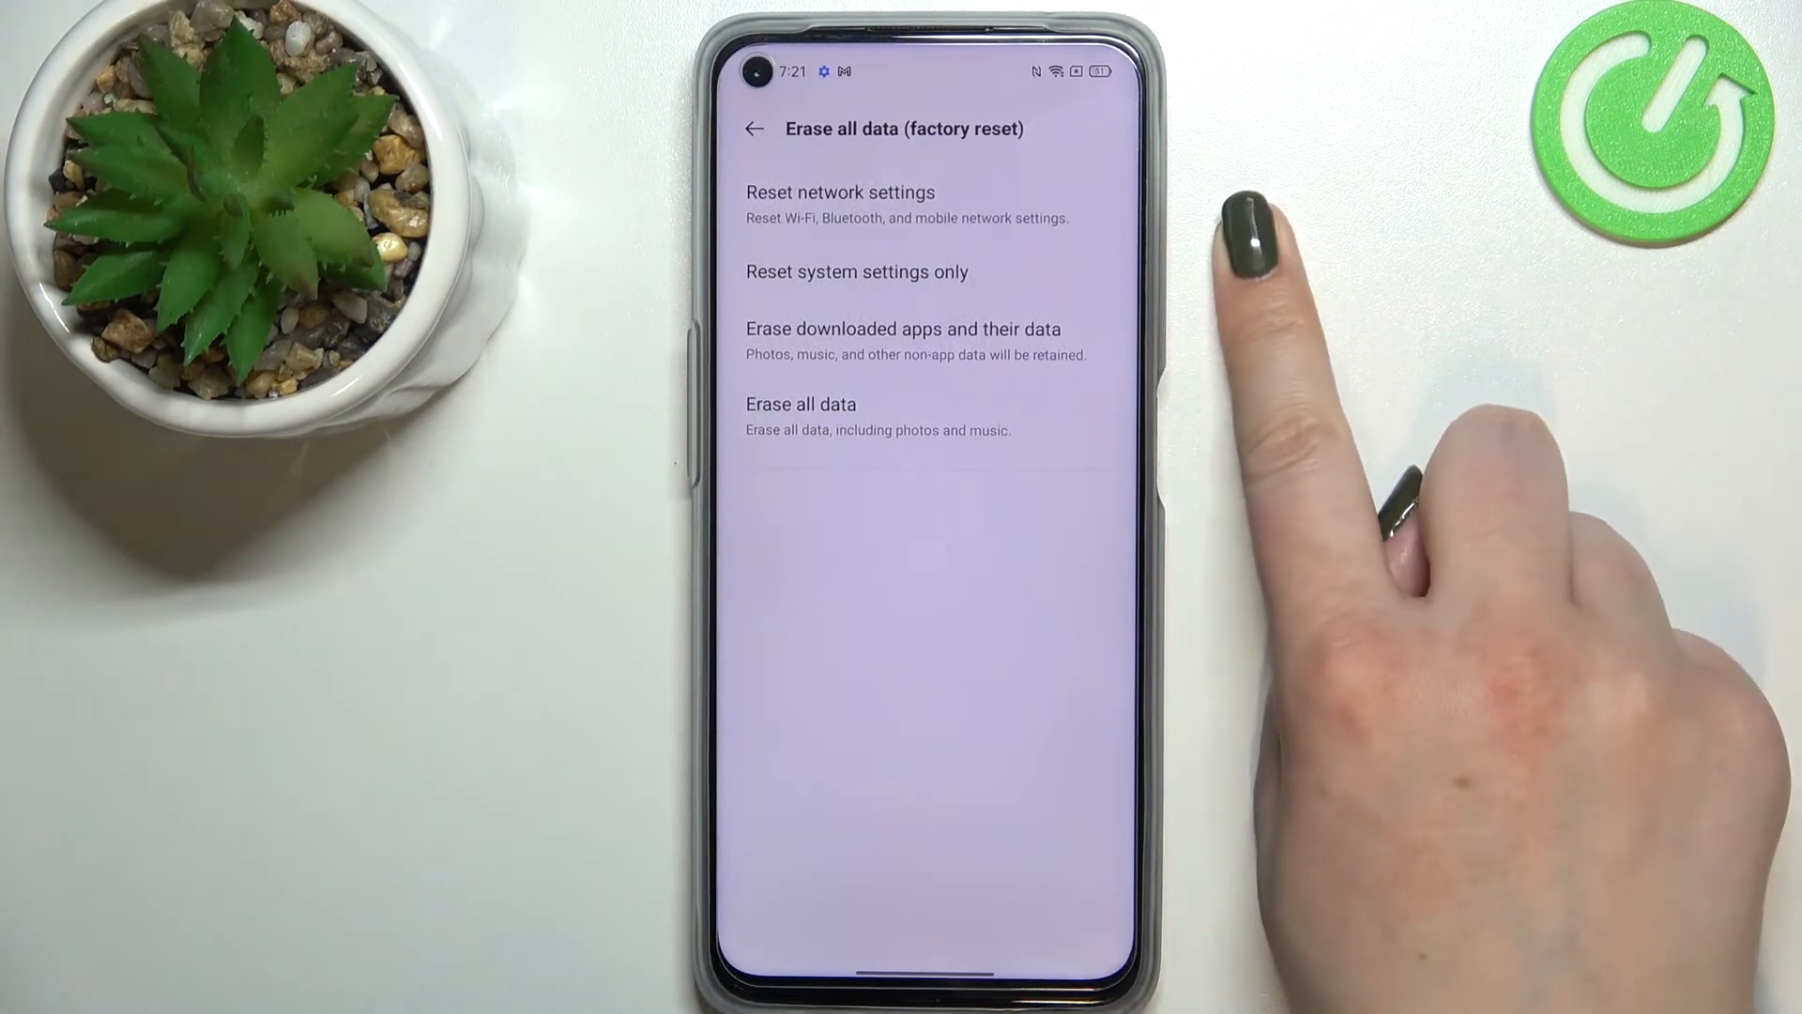
mouse_move(1207, 345)
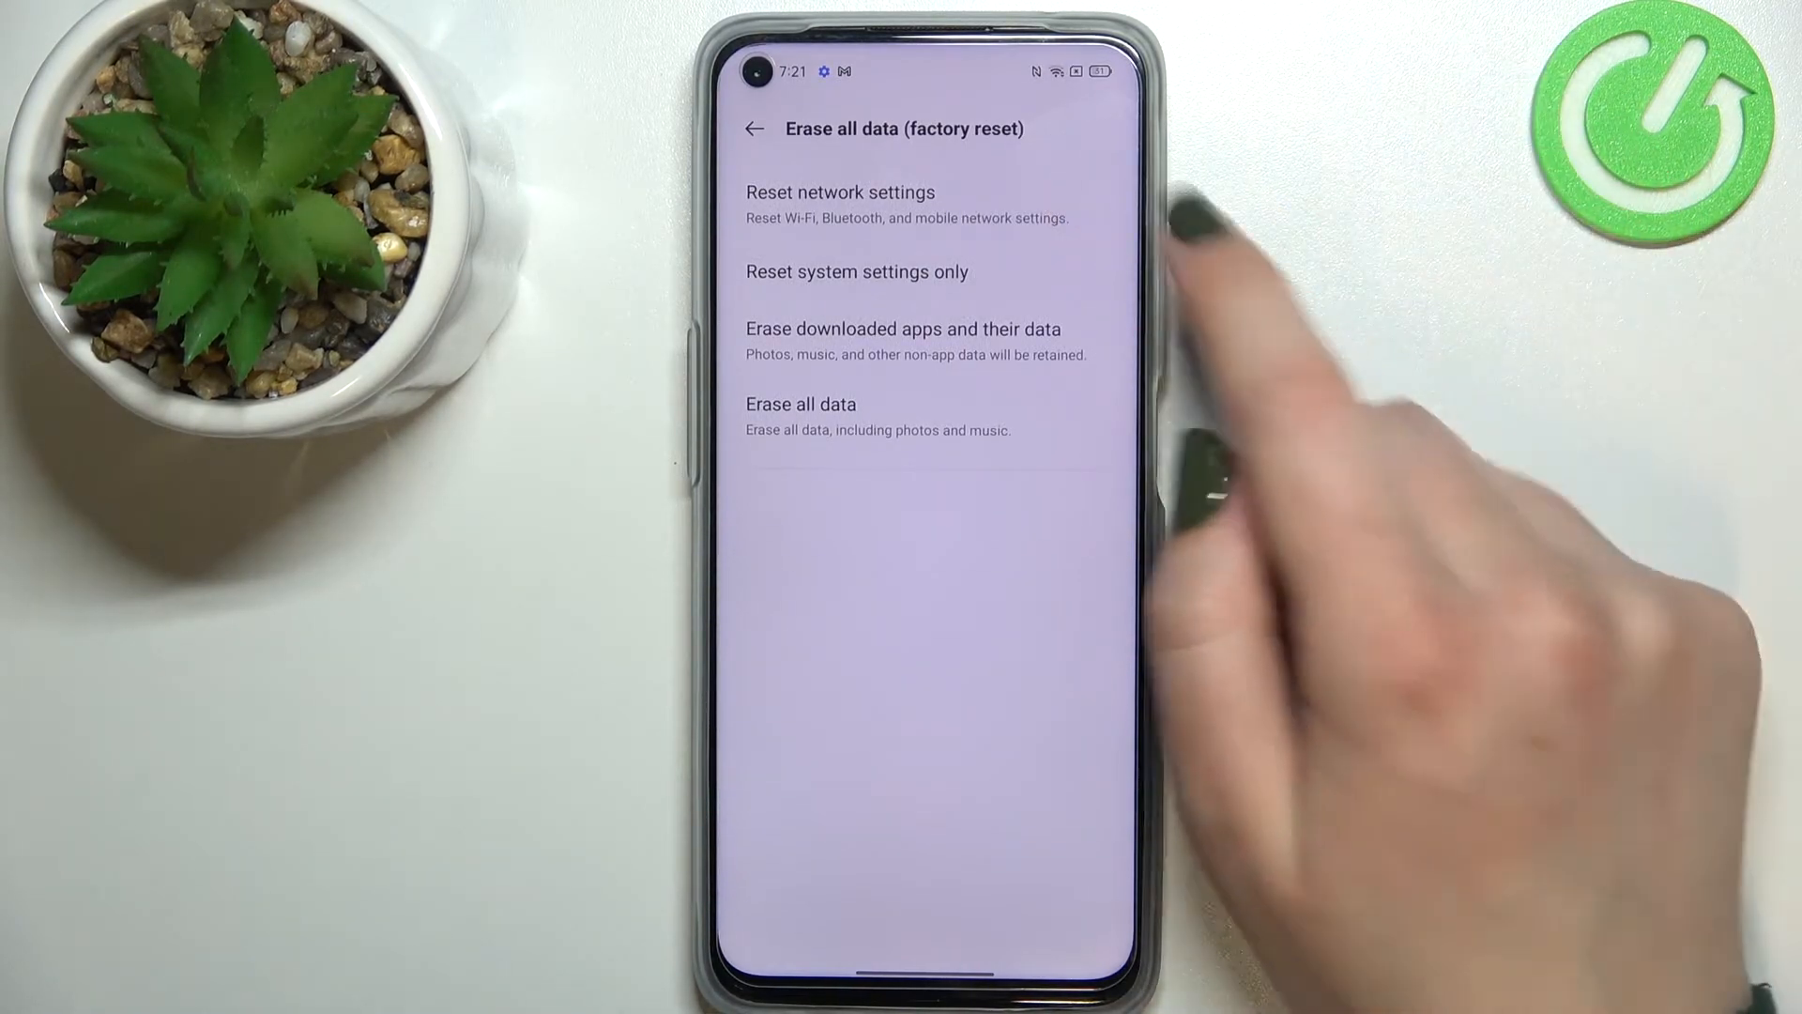
click(801, 404)
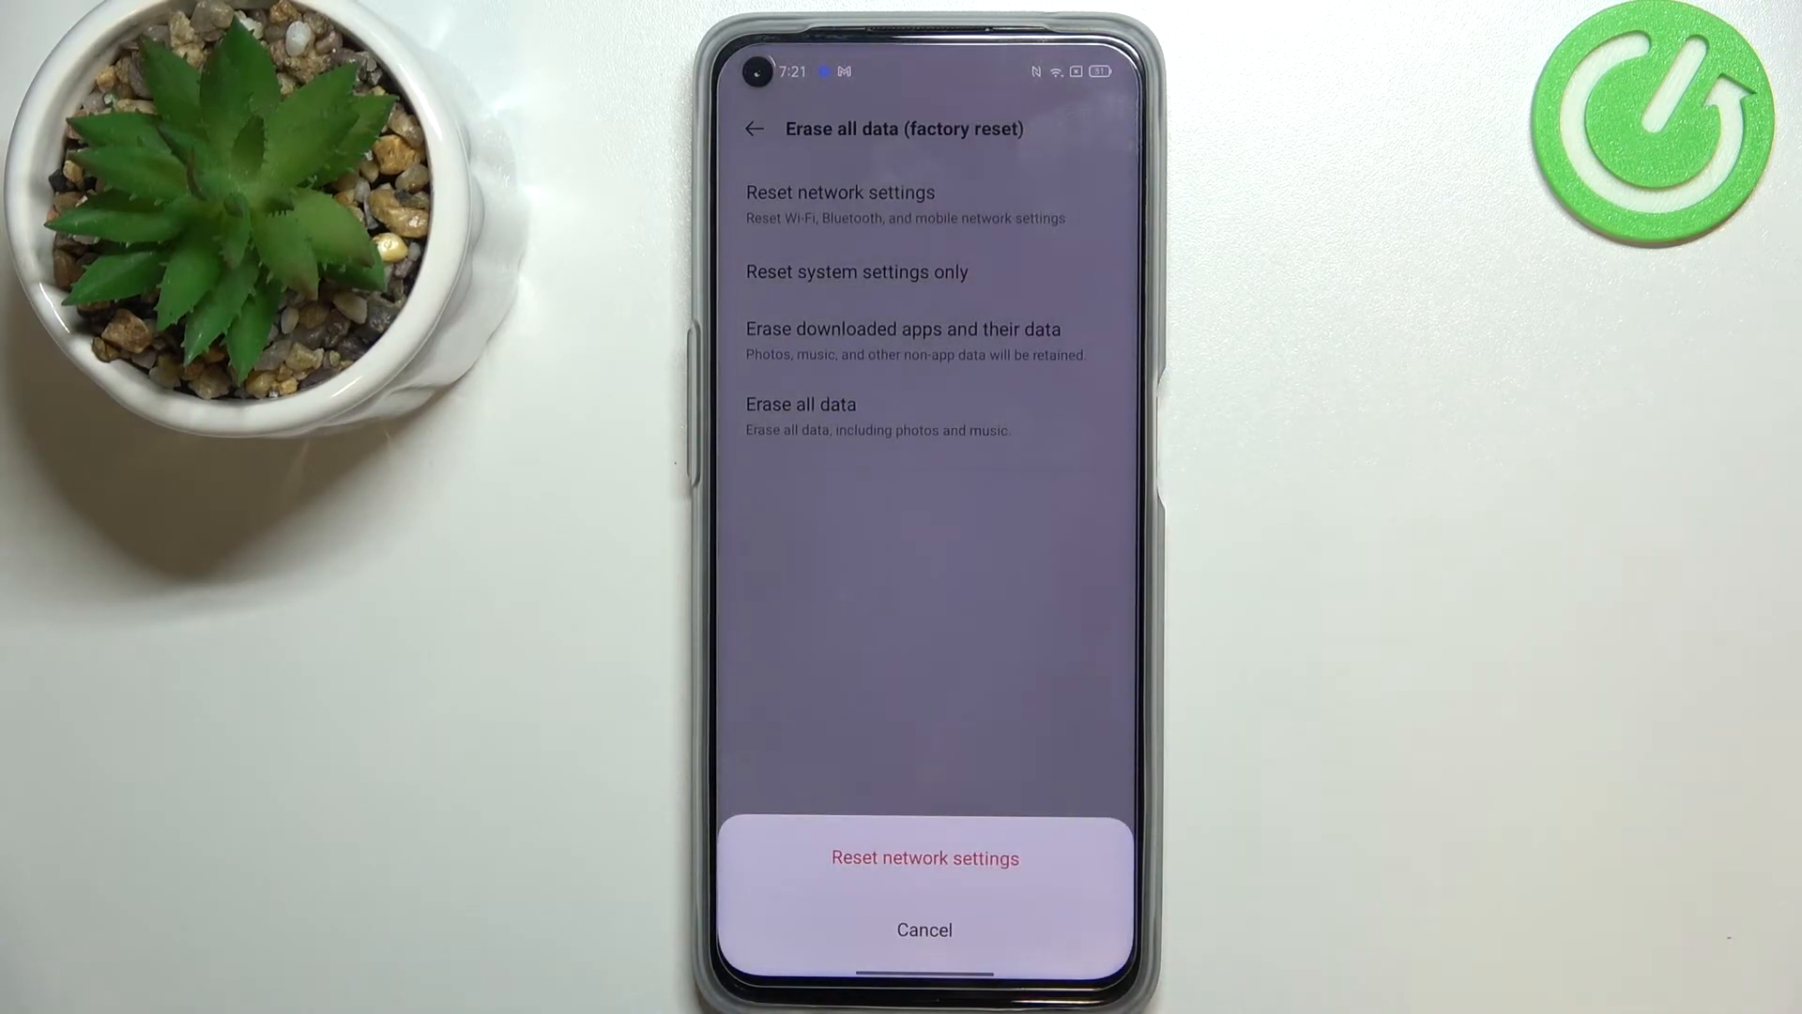
- Confirm the network settings reset in the confirmation sheet so resetting begins
click(924, 858)
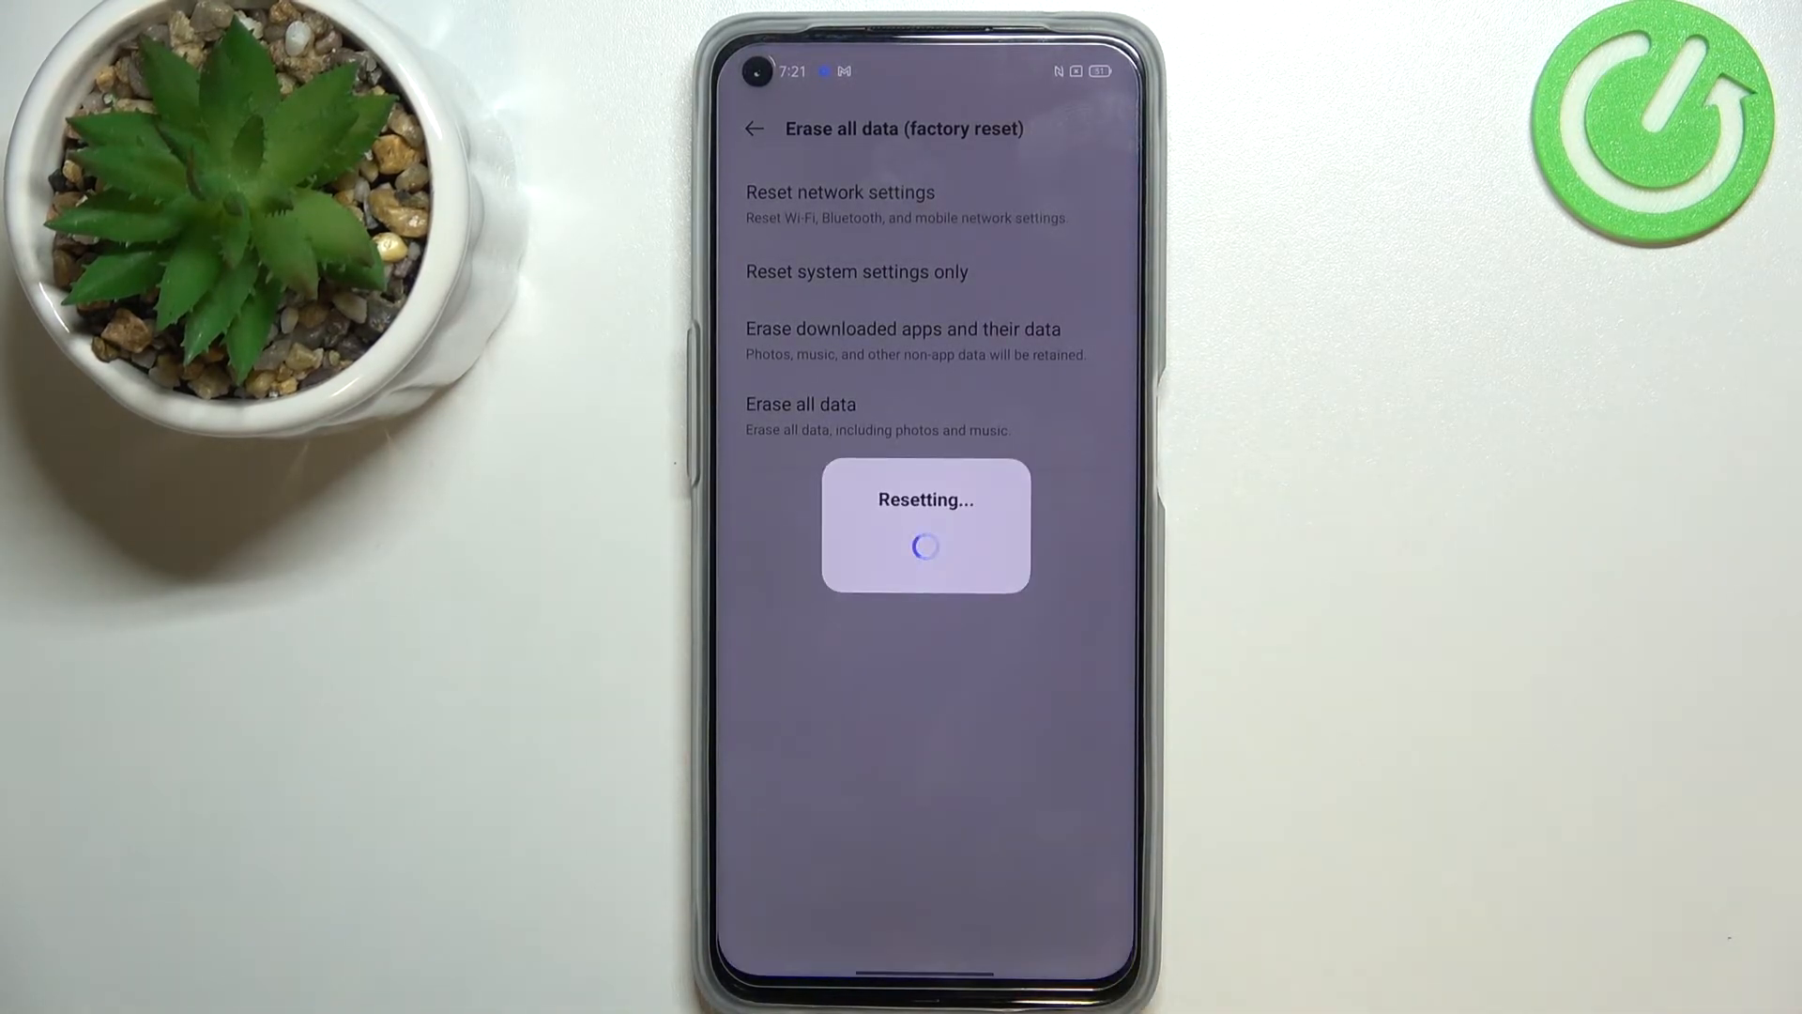